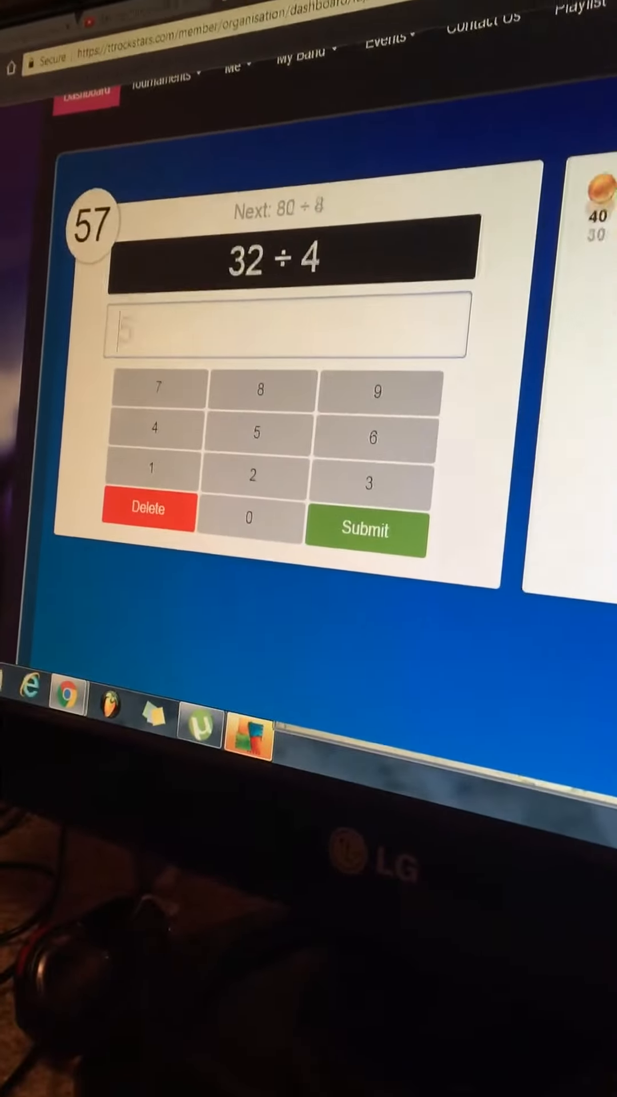
Step: Answer the first questions (32 ÷ 4, 12 × 1, 6 × 9, 9 × 12, 18 ÷ 2 = 9, 8 × 4)
left_click(363, 529)
type("1")
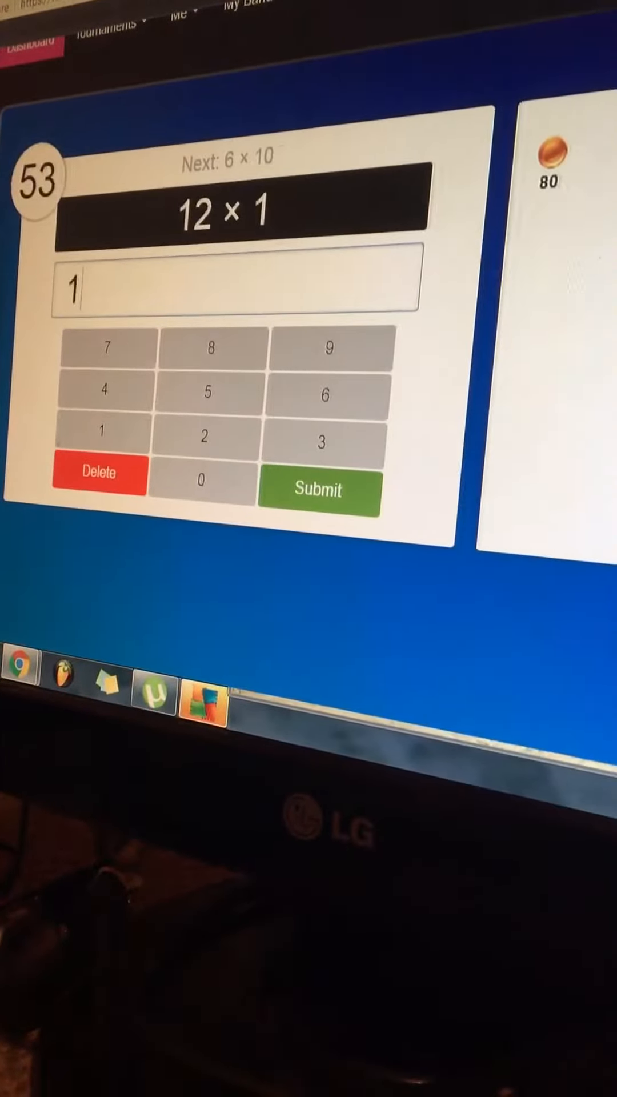
left_click(318, 490)
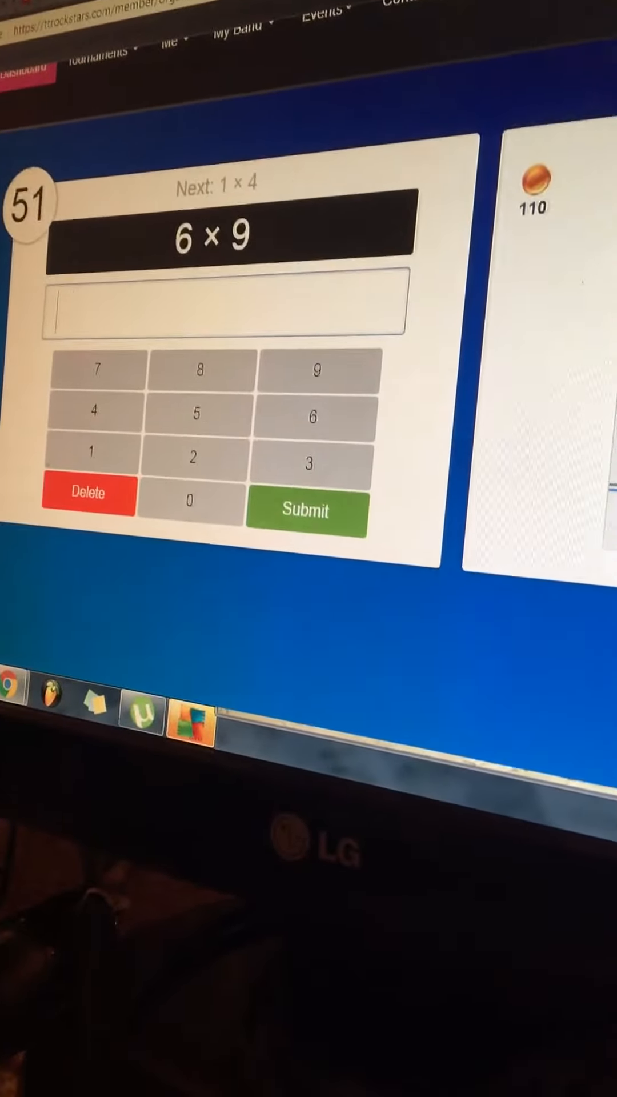
left_click(307, 511)
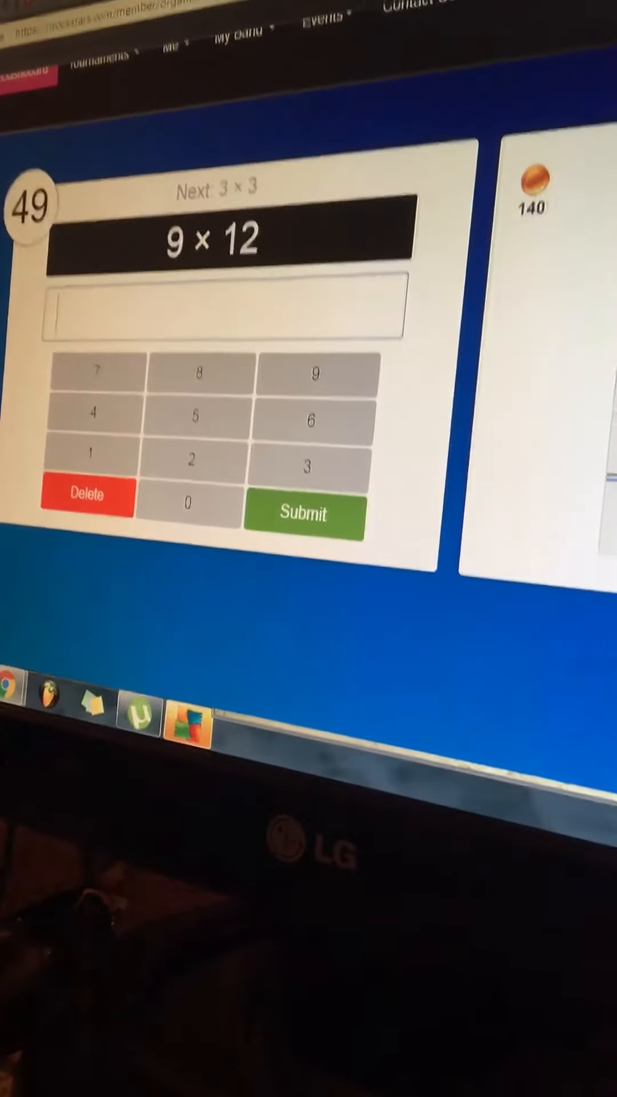
left_click(301, 517)
type("9")
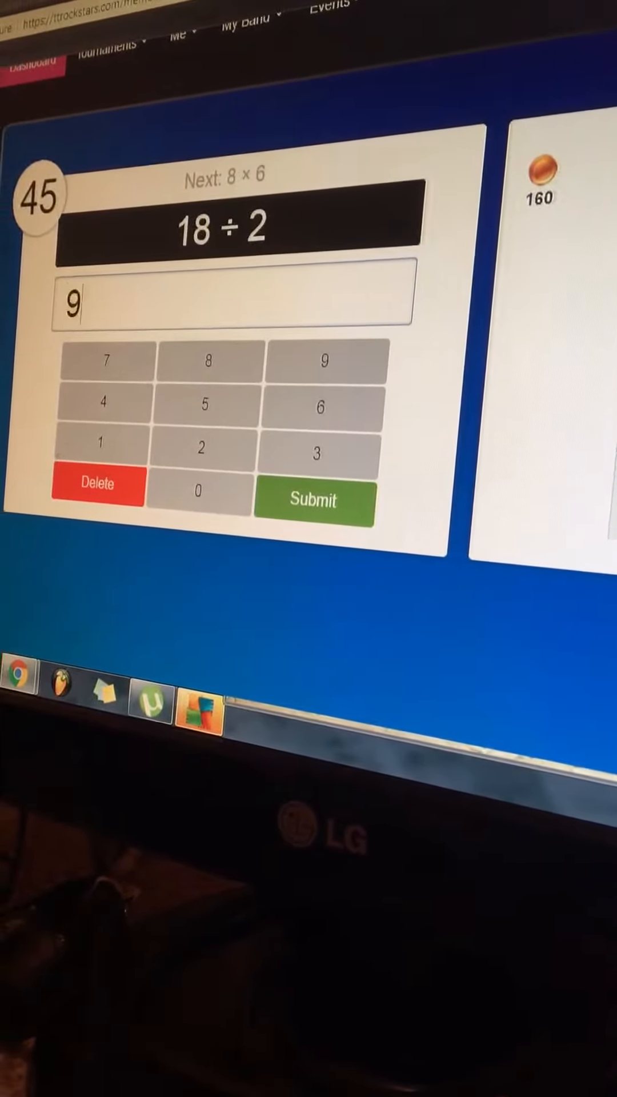
left_click(314, 503)
type("3")
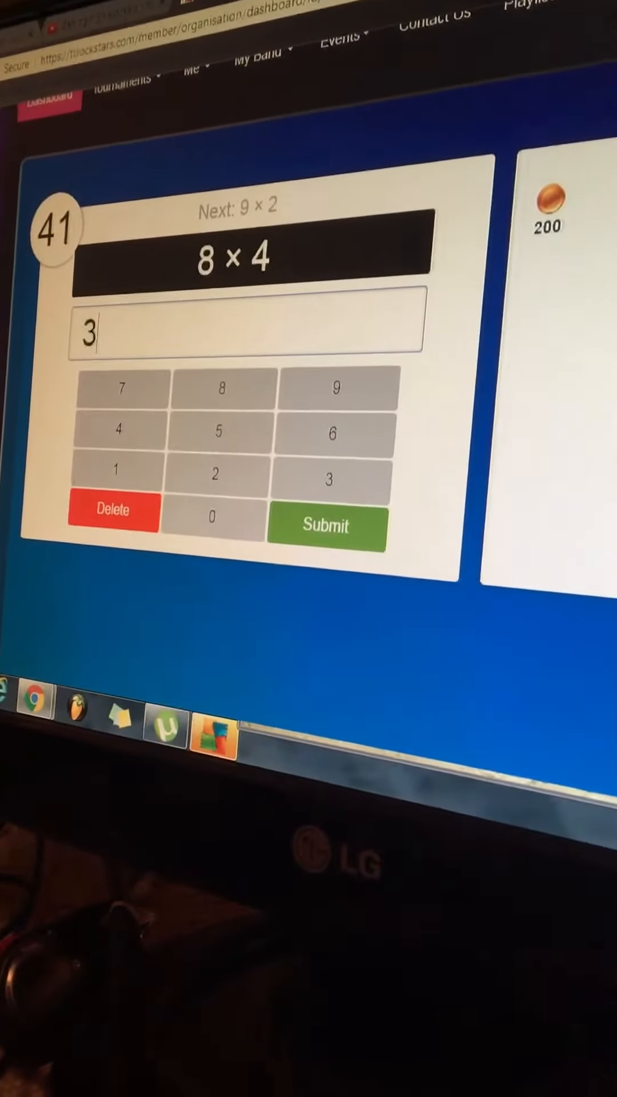
left_click(327, 527)
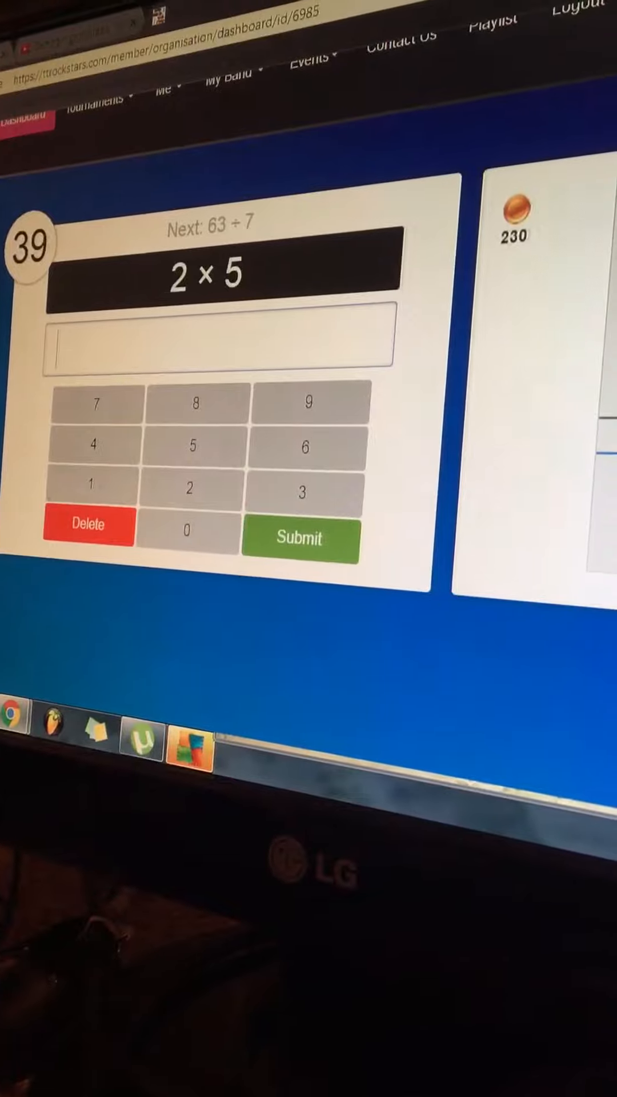
Step: Answer 2 × 5, 4 × 11, 12 × 4, 10 × 8 and 1 ÷ 1, bringing the coins to 380
left_click(301, 538)
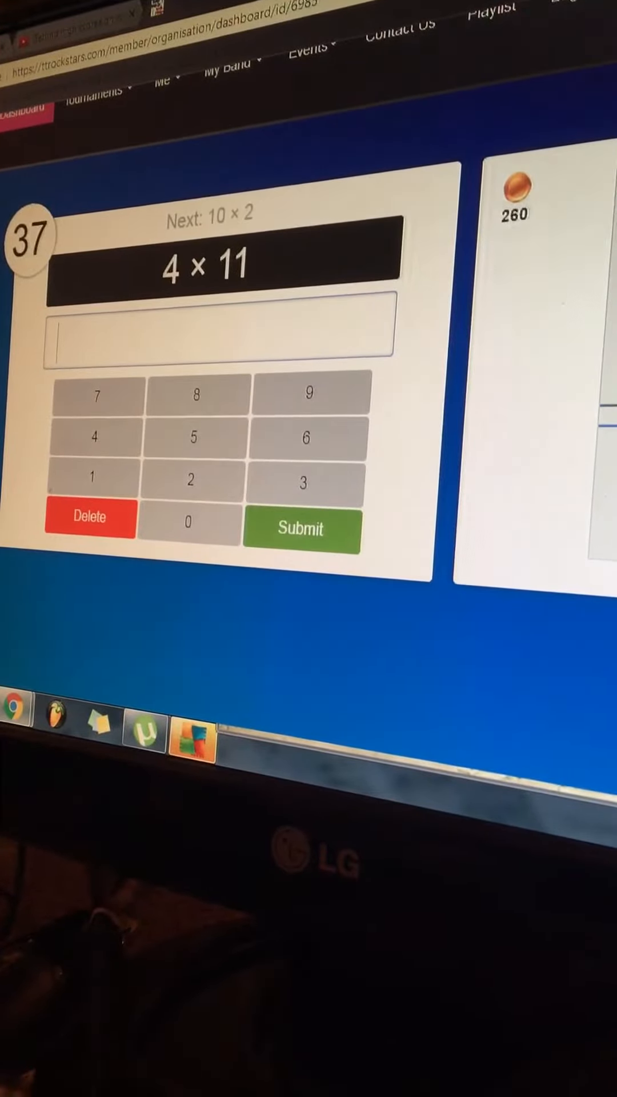
left_click(301, 530)
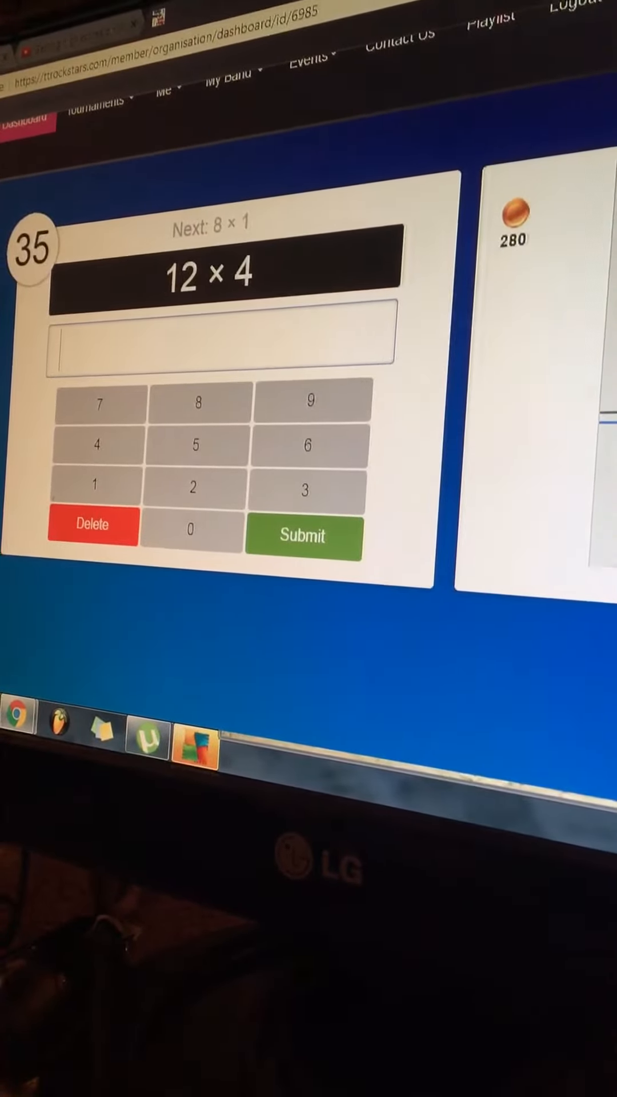
left_click(304, 537)
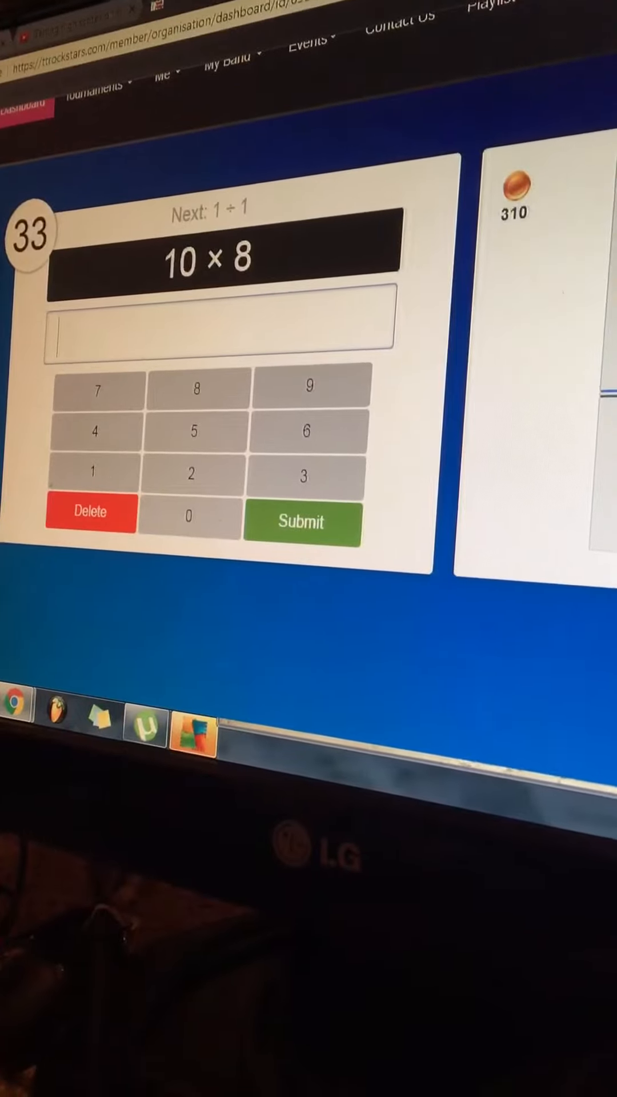
left_click(303, 523)
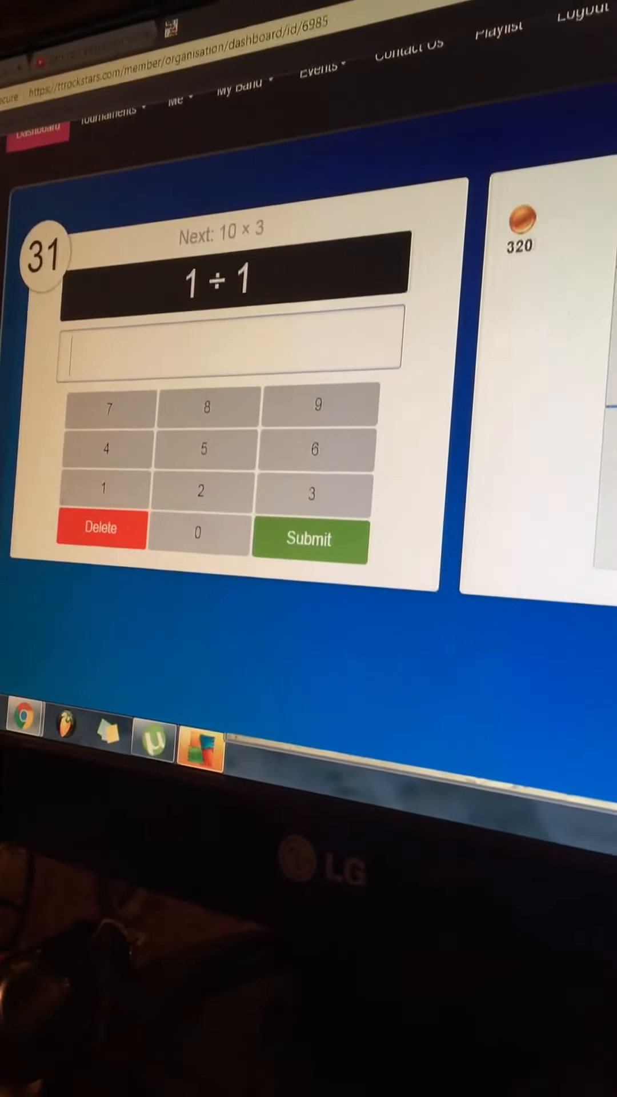
left_click(309, 540)
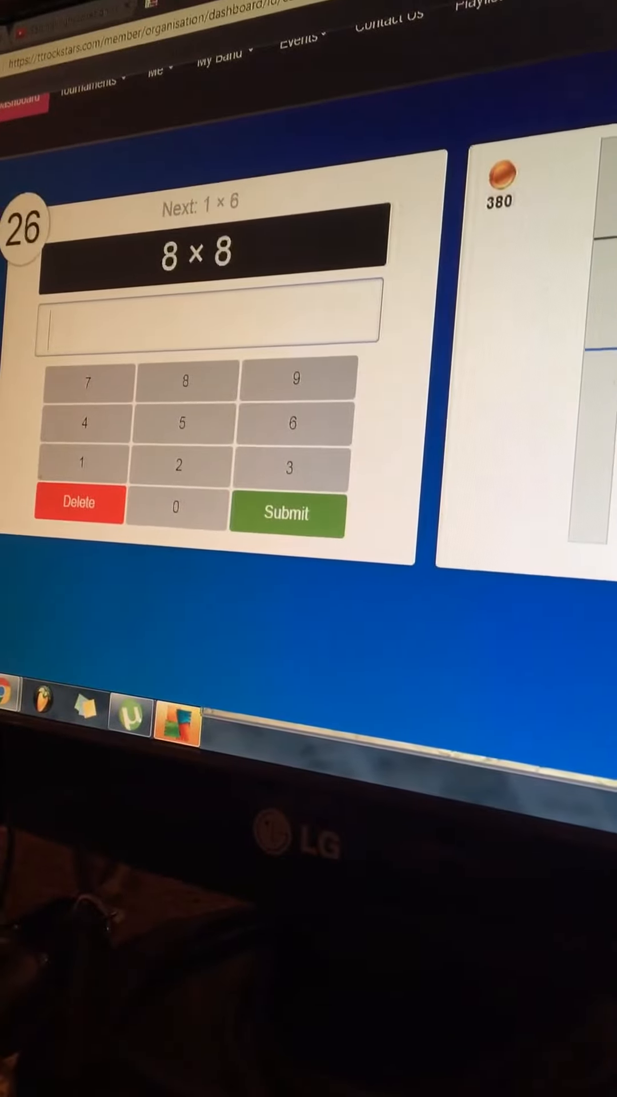
Step: Answer 8 × 8, 110 ÷ 11 = 10, 5 × 10, 4 × 9 and 12 × 10
left_click(289, 515)
type("10")
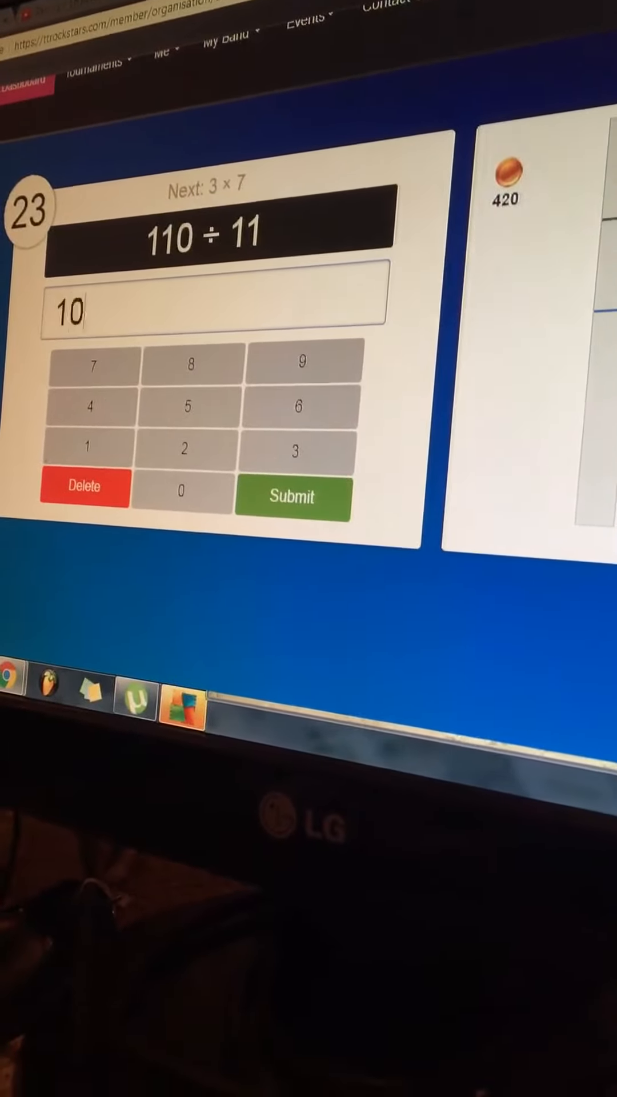
left_click(293, 497)
type("5")
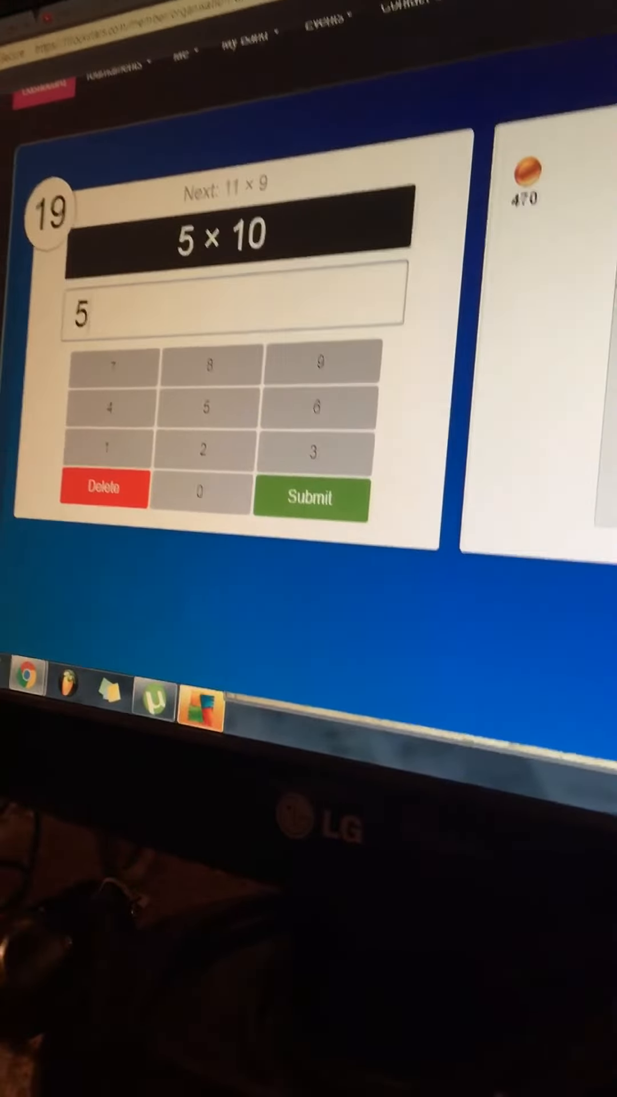
left_click(310, 498)
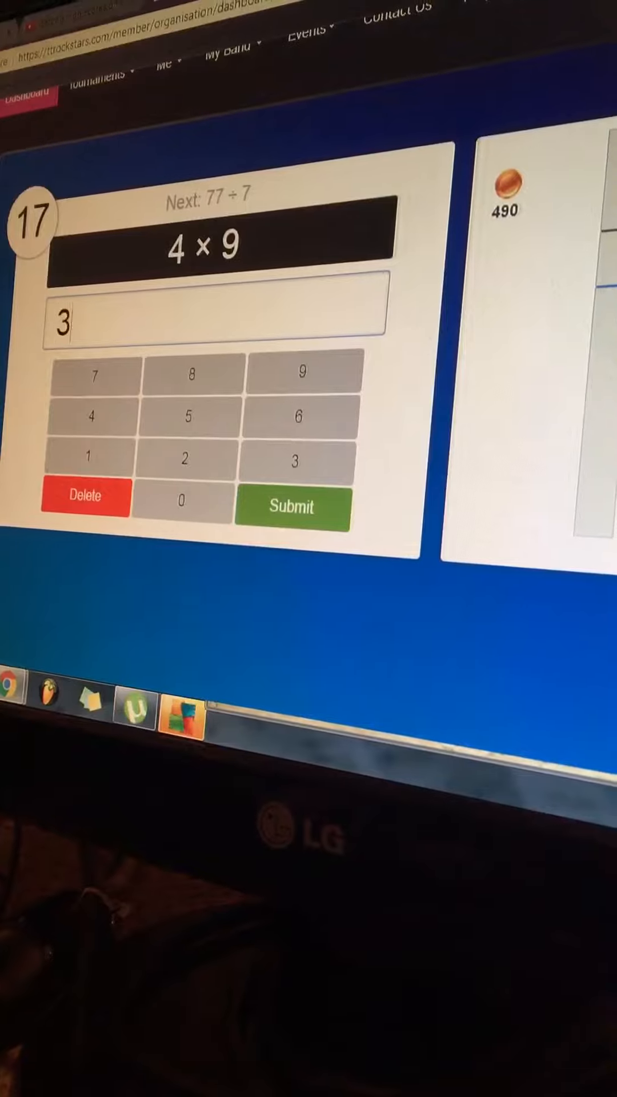
left_click(293, 506)
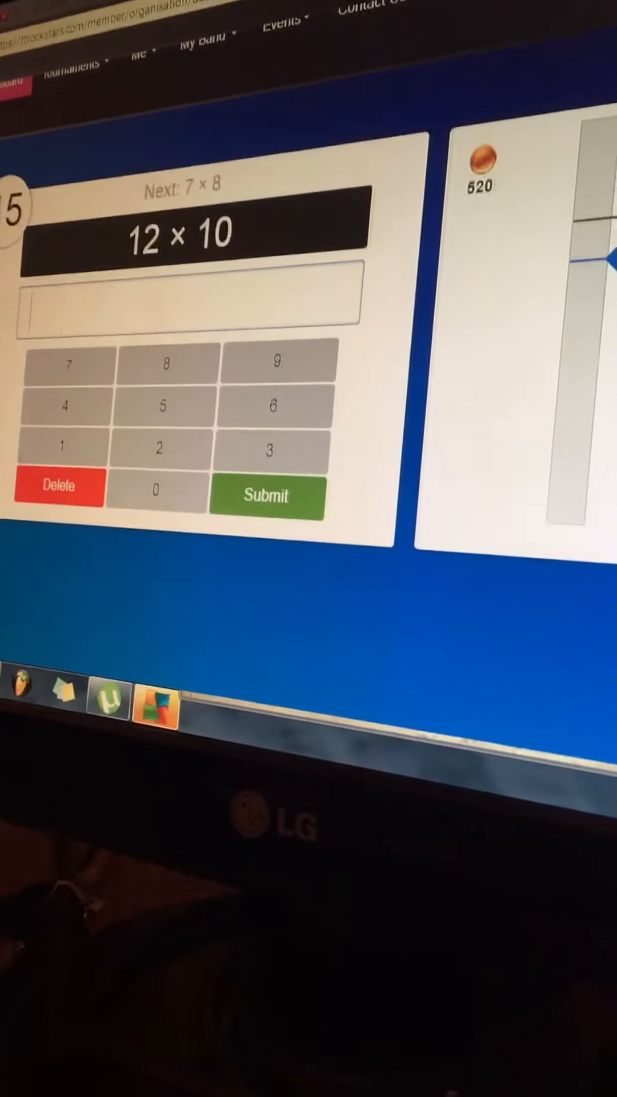
left_click(267, 496)
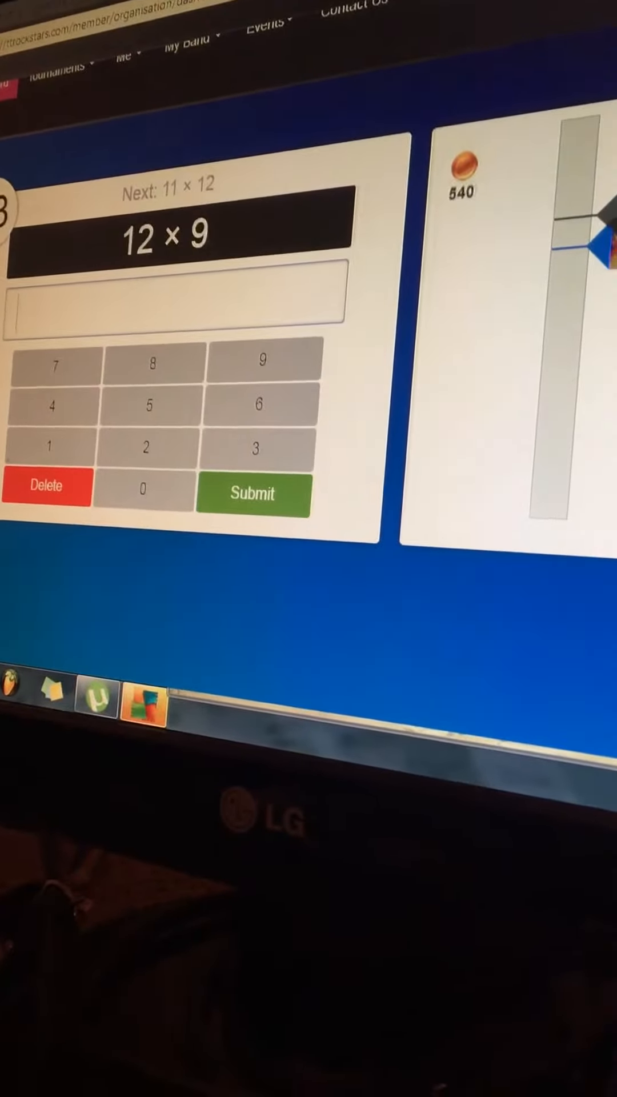
Step: Answer 12 × 9, 11 × 12, 12 × 6 and 8 × 8 until the coins reach 590
left_click(253, 494)
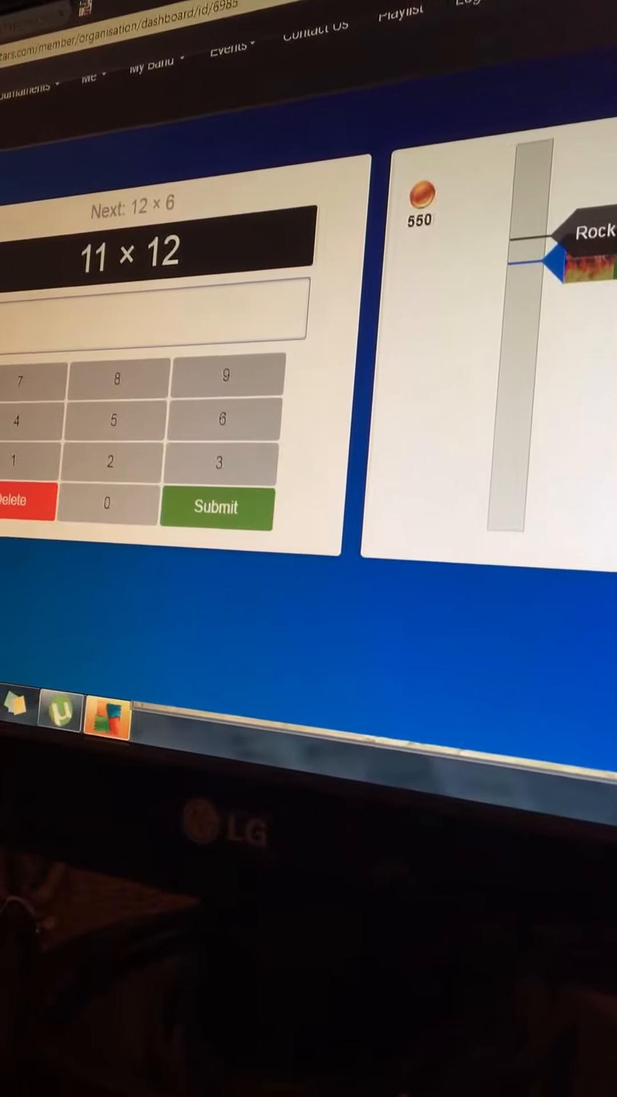
left_click(217, 508)
type("7")
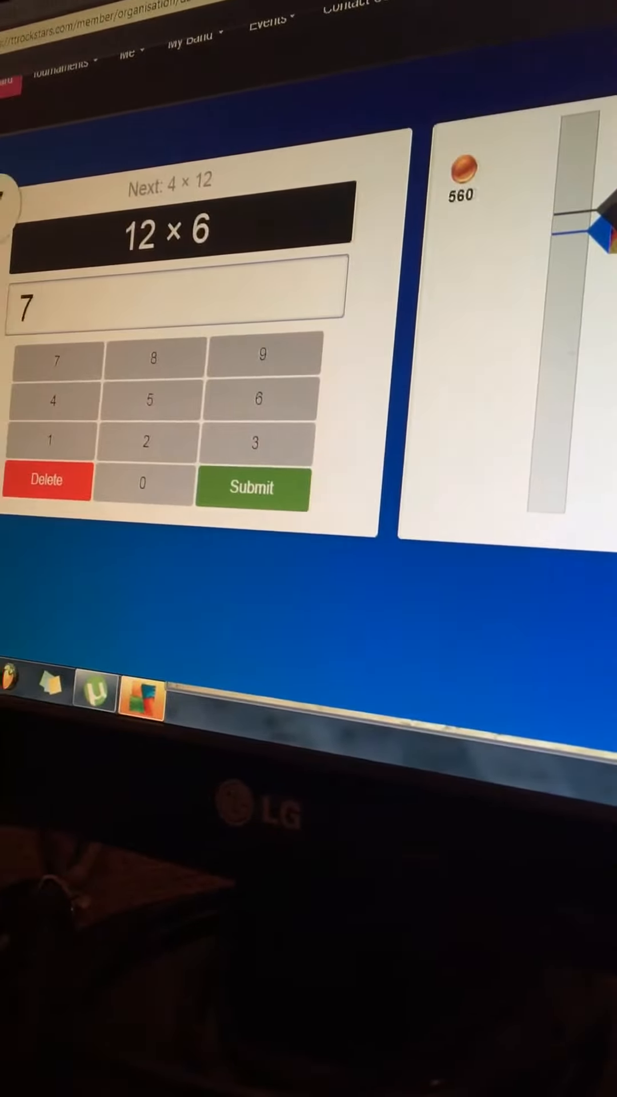
left_click(255, 488)
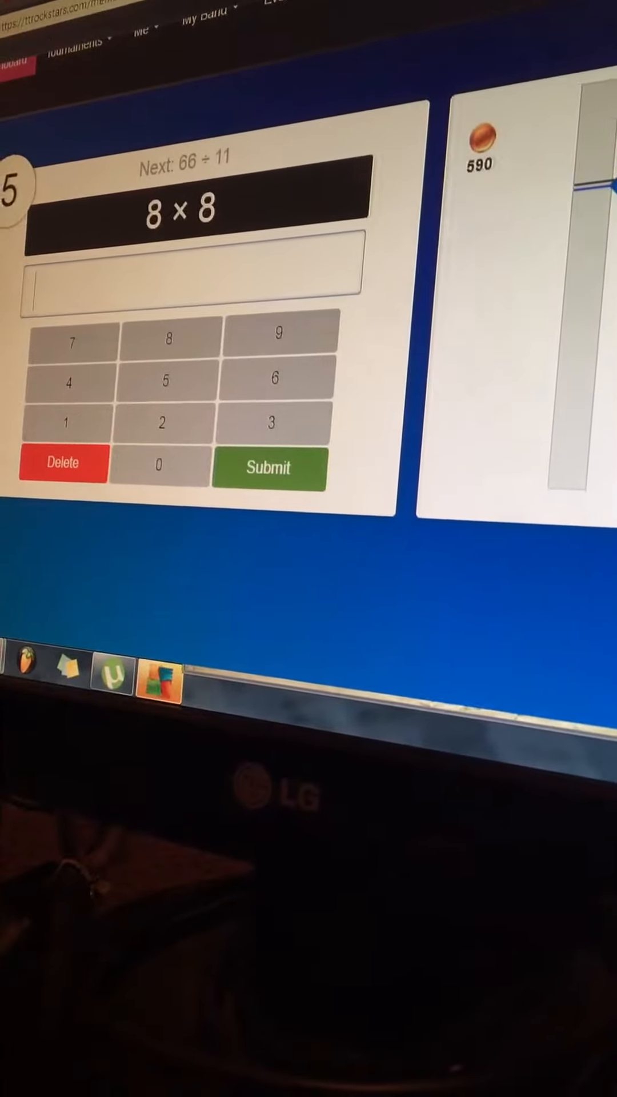
left_click(271, 468)
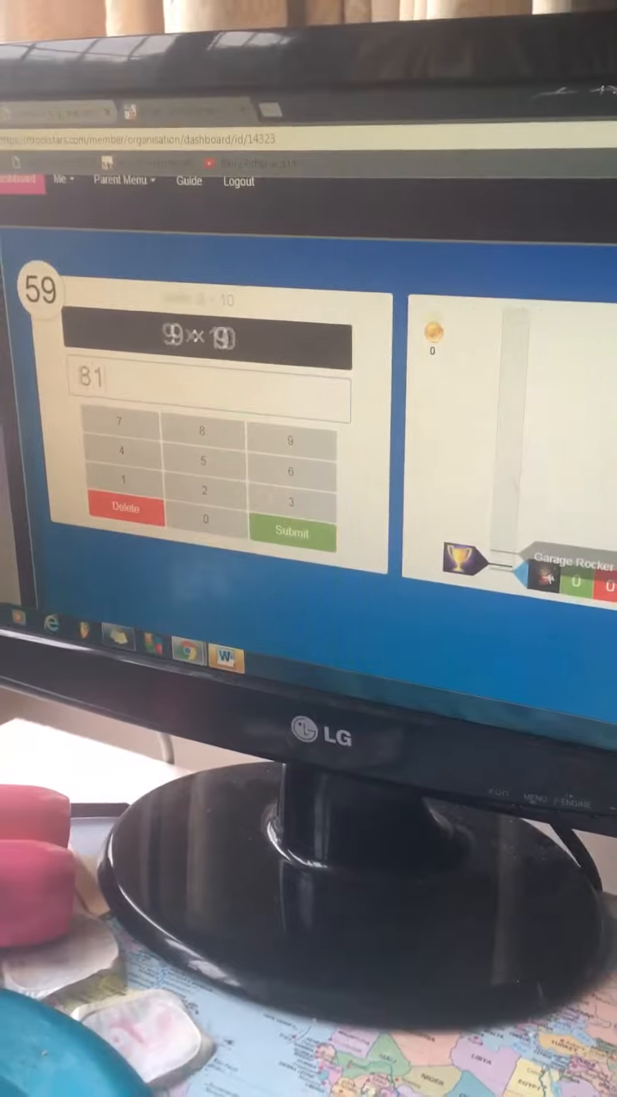
Step: Answer 9 × 9 = 81, 8 × 4 and 1 × 8 = 8 in the new round, reaching Rock Legend
left_click(294, 535)
type("3")
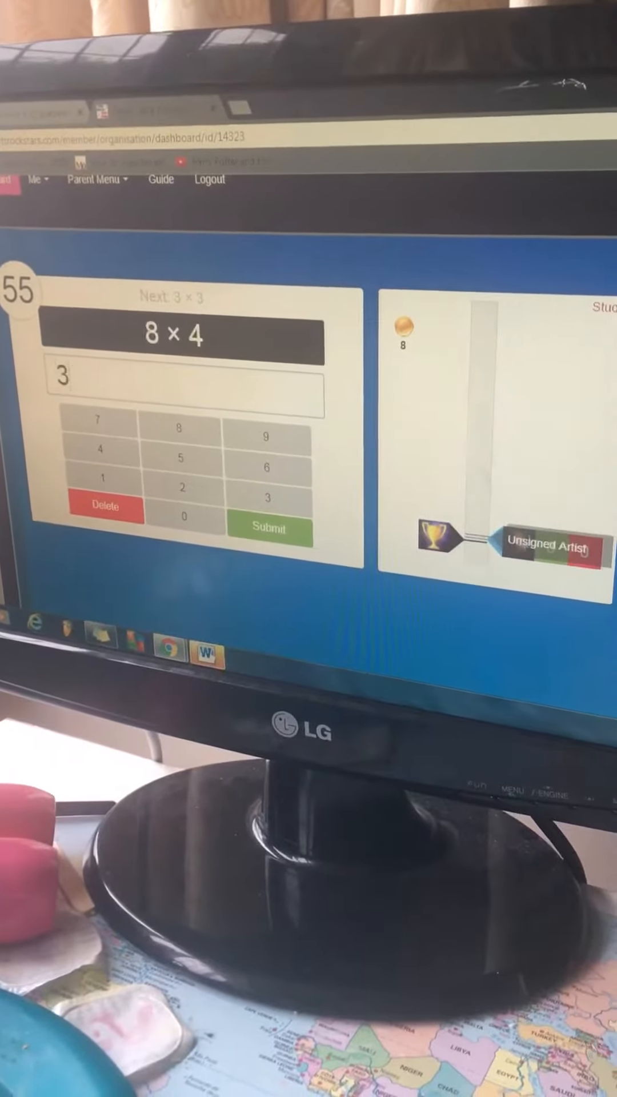
left_click(269, 529)
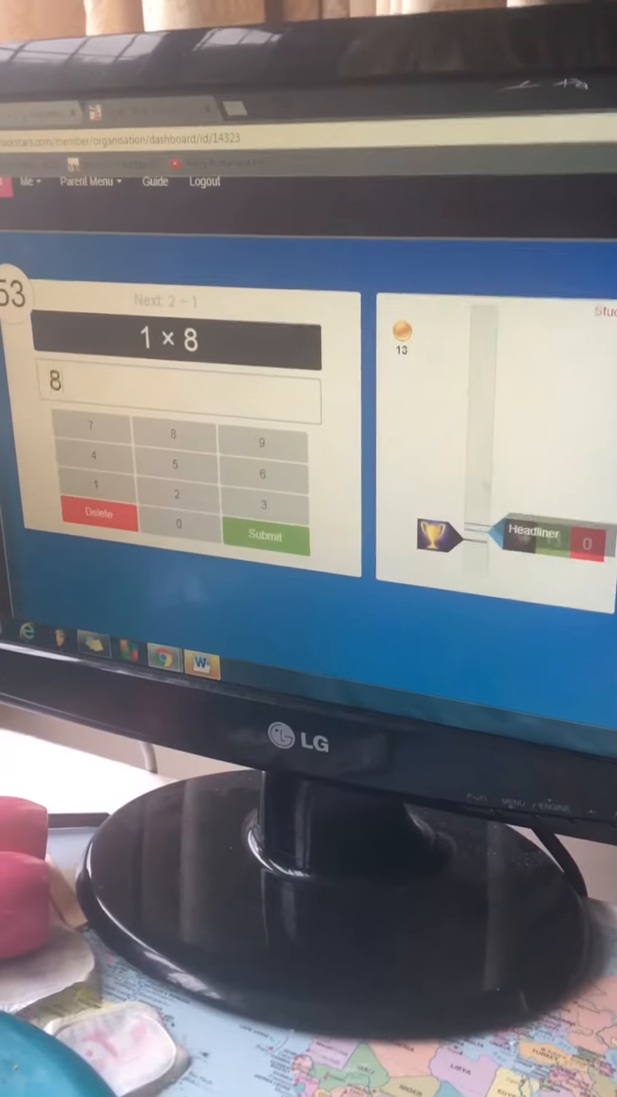
left_click(264, 538)
type("11")
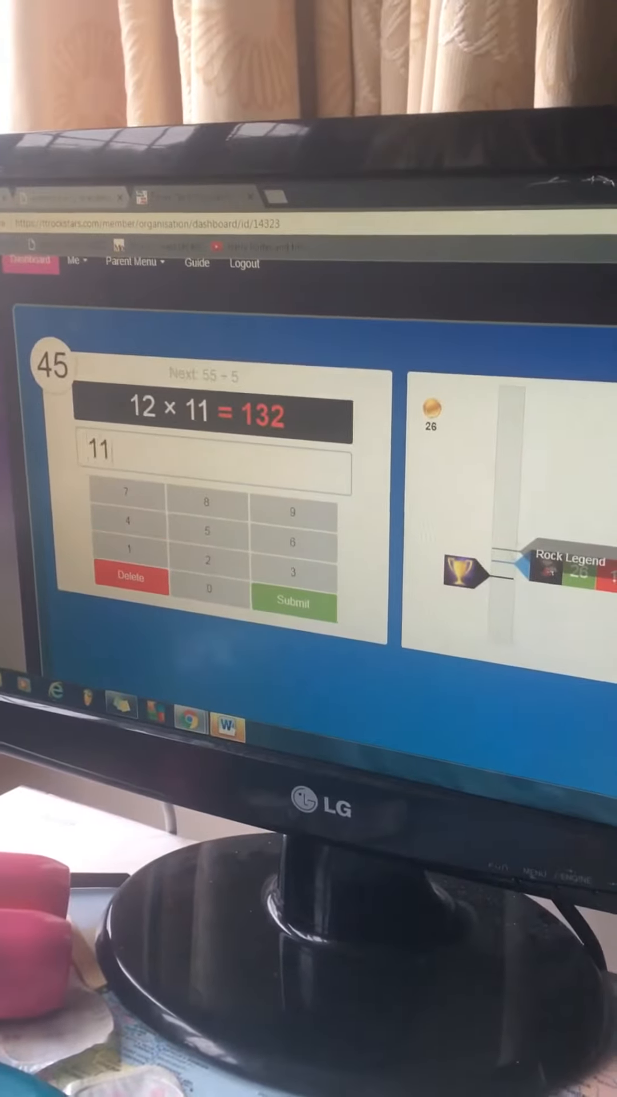
Step: Answer 12 × 11, 12 ÷ 12 = 1 and 3 × 4, raising the coins to 49
left_click(290, 603)
type("1321")
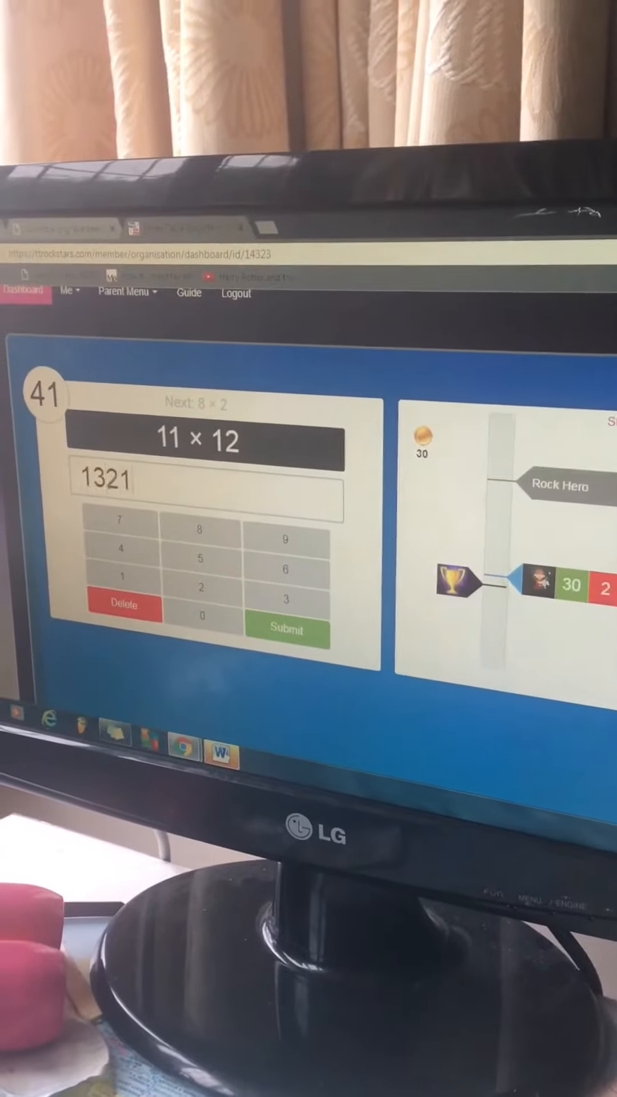
left_click(285, 630)
type("1")
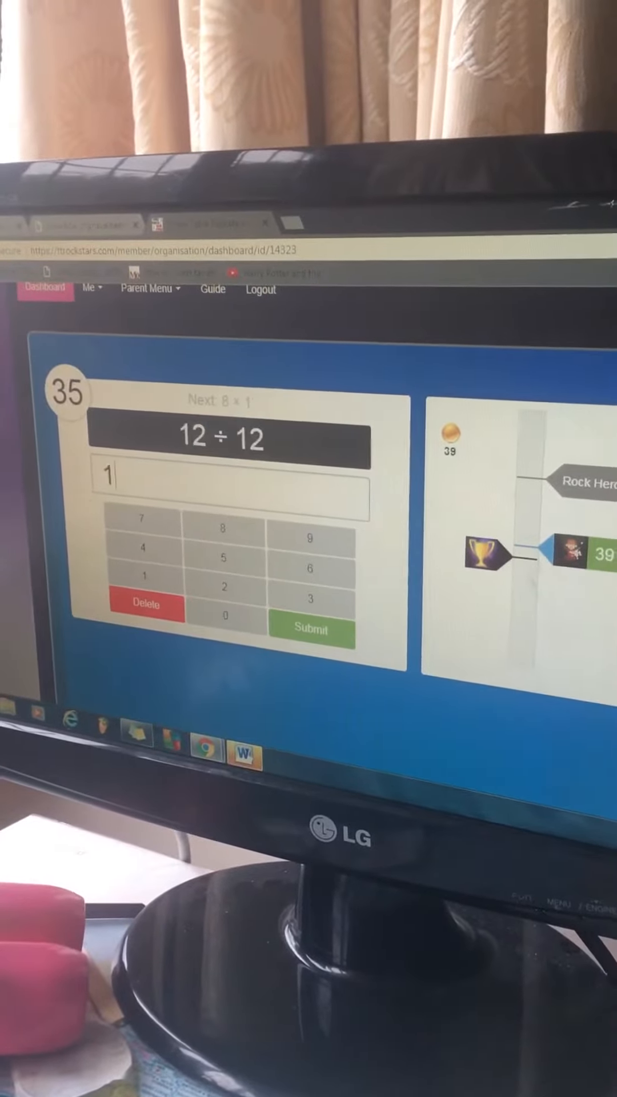
left_click(313, 628)
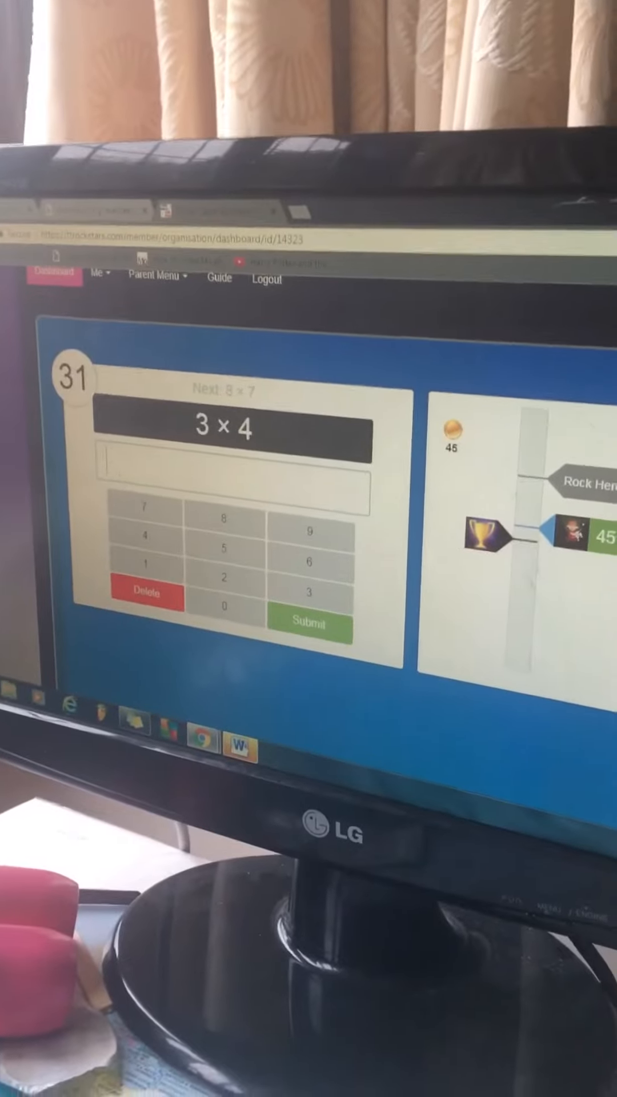
left_click(311, 622)
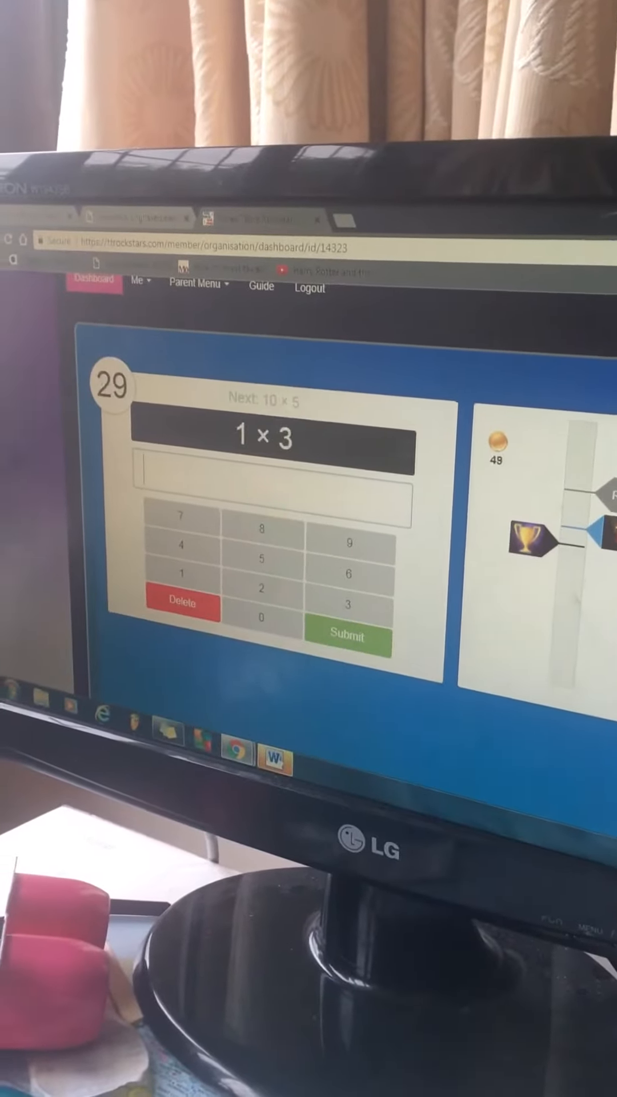